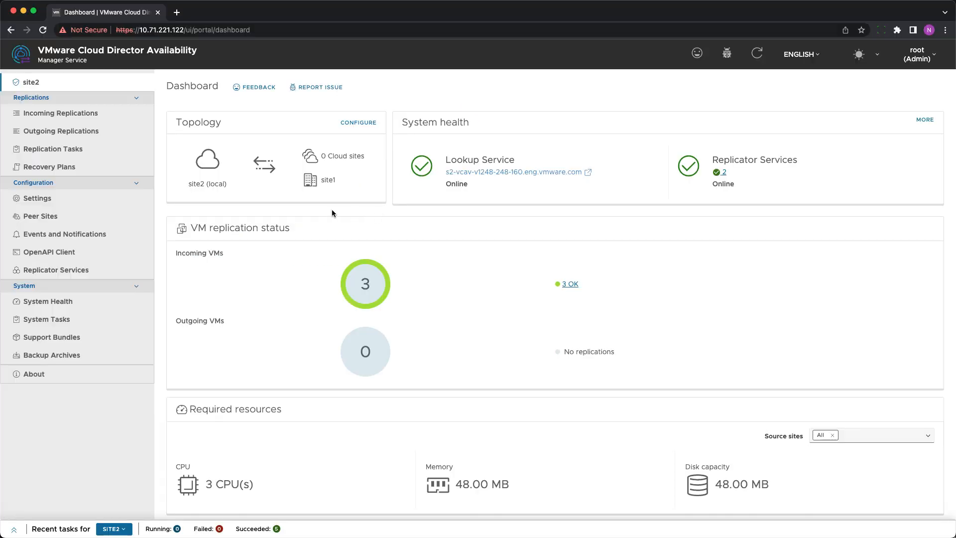
# Create a new recovery plan named 'Test' from the Recovery Plans list
pyautogui.click(49, 166)
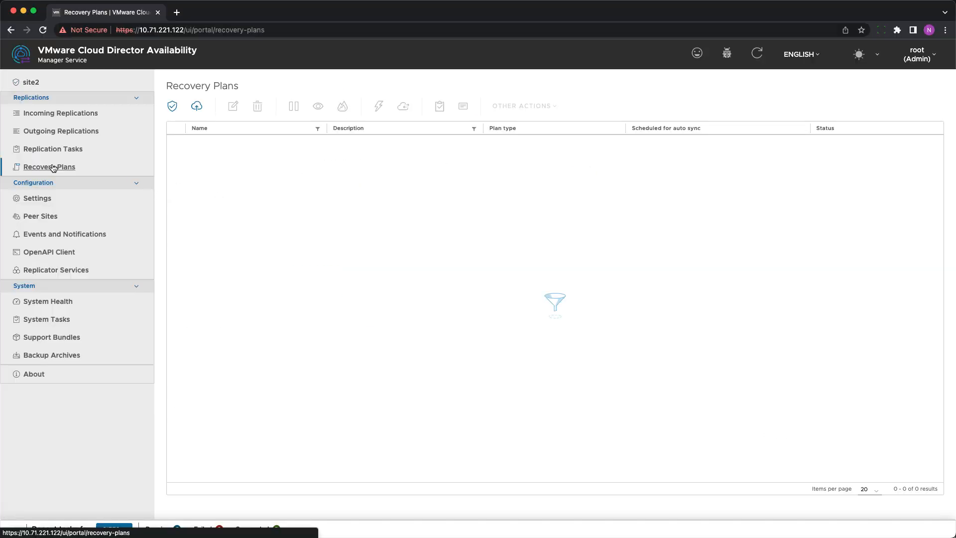
pyautogui.moveTo(196, 106)
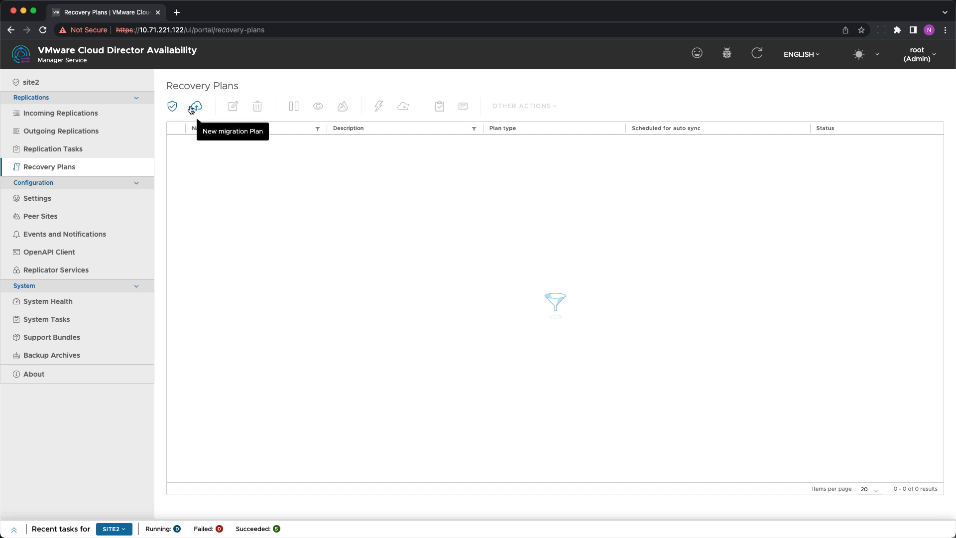
pyautogui.click(195, 105)
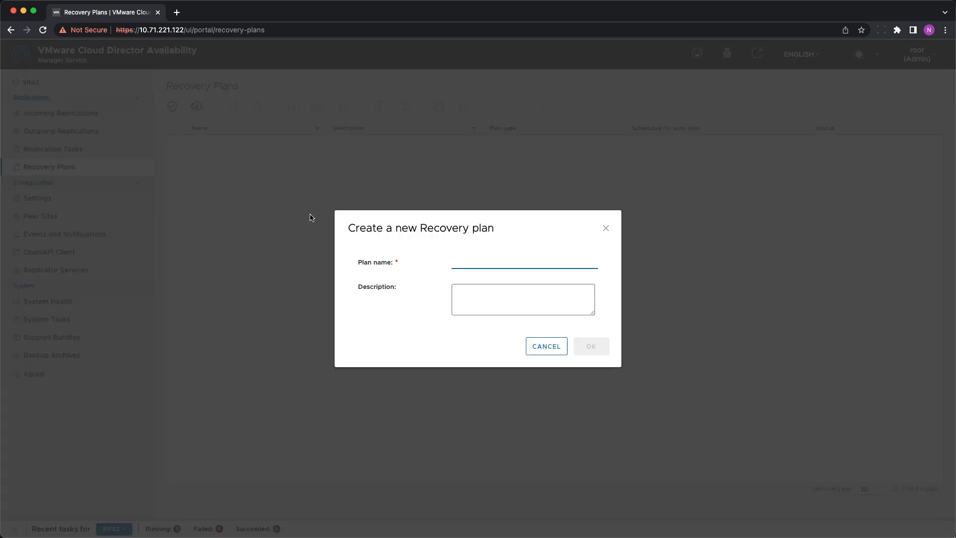
pyautogui.write('Test')
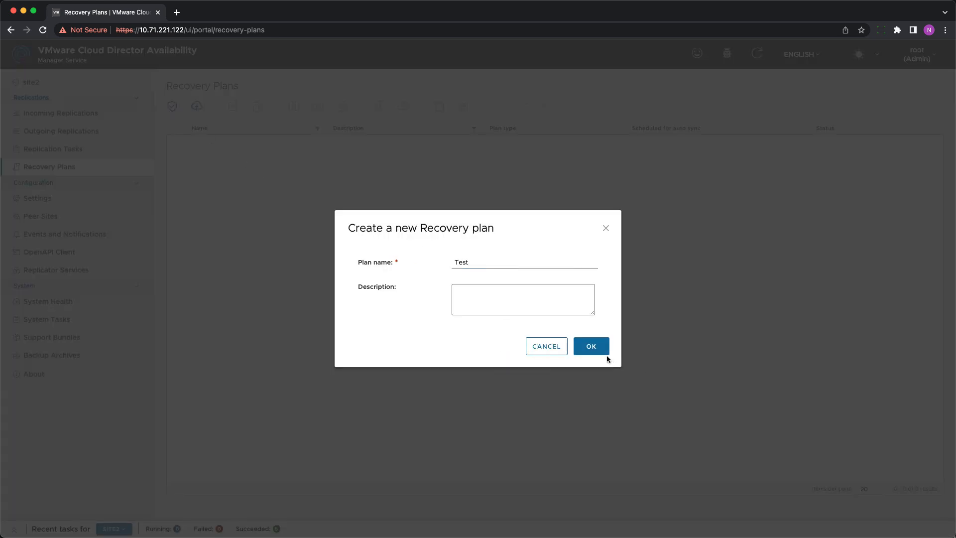
pyautogui.click(589, 346)
pyautogui.write('S')
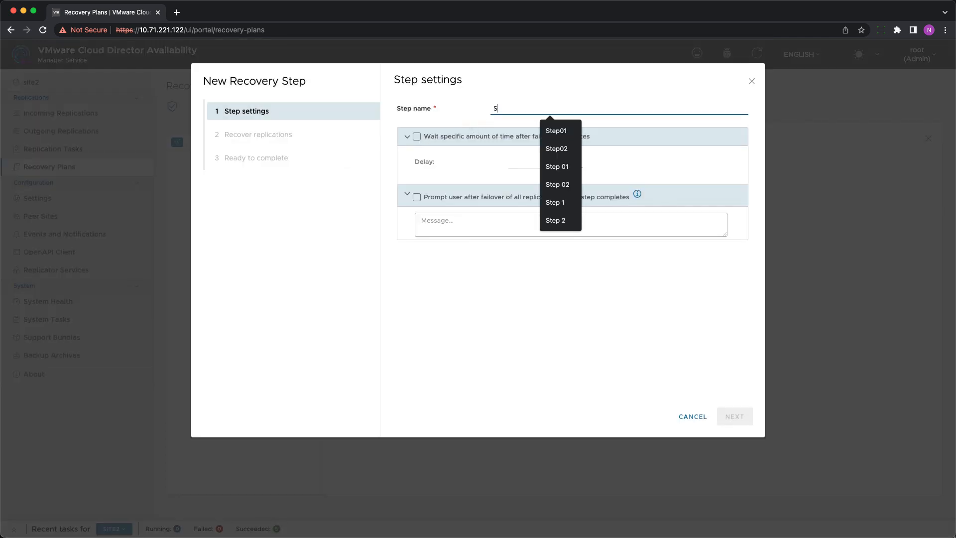
# Configure Step 01 with a 5-second wait, prompt 'Please Acknowledge.' and replication site1-sample3, then continue to Step 02
pyautogui.click(556, 166)
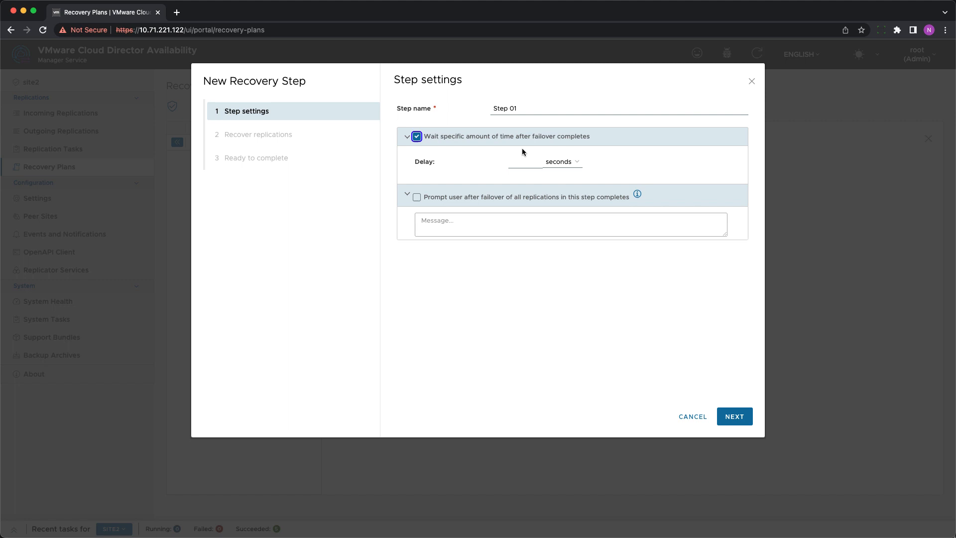
pyautogui.click(417, 197)
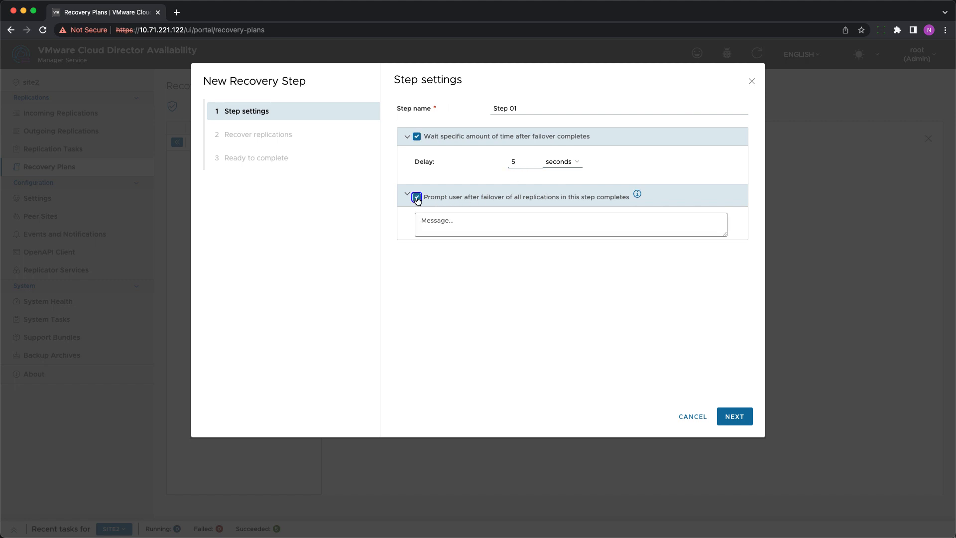
pyautogui.write('Please')
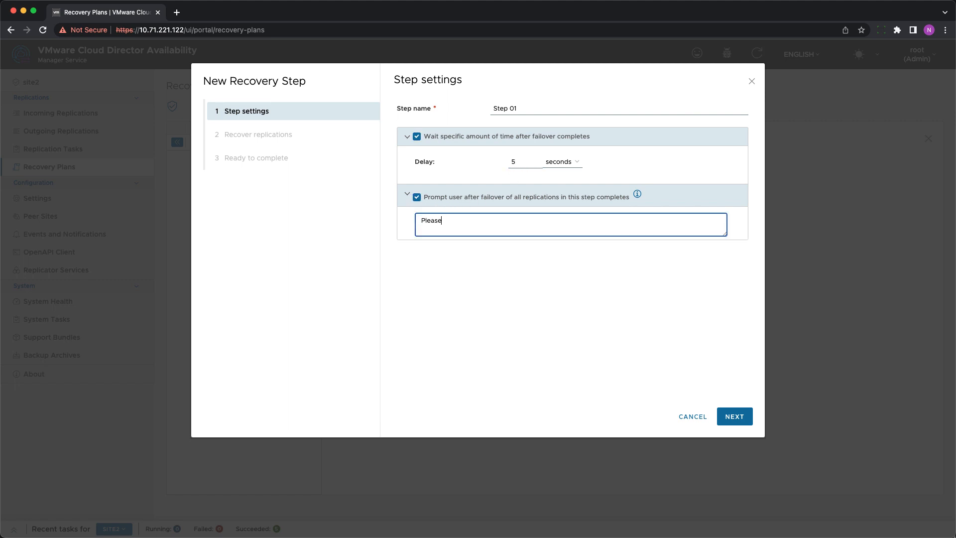
pyautogui.write('Acknowledge.')
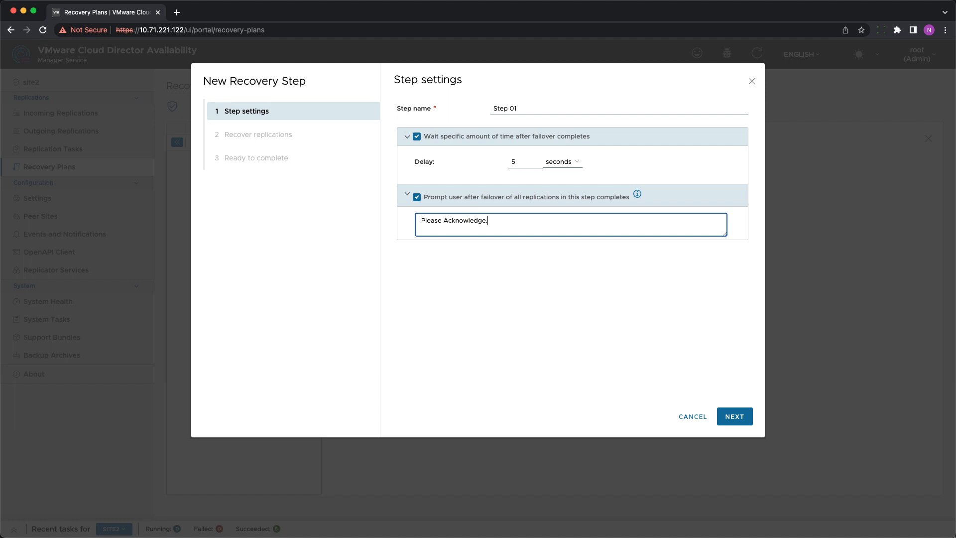
pyautogui.click(733, 416)
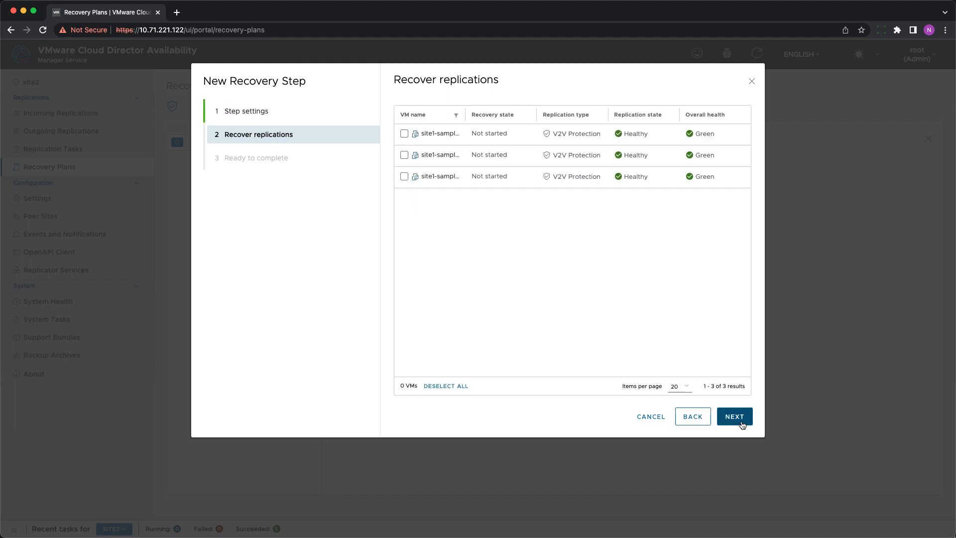
pyautogui.click(404, 134)
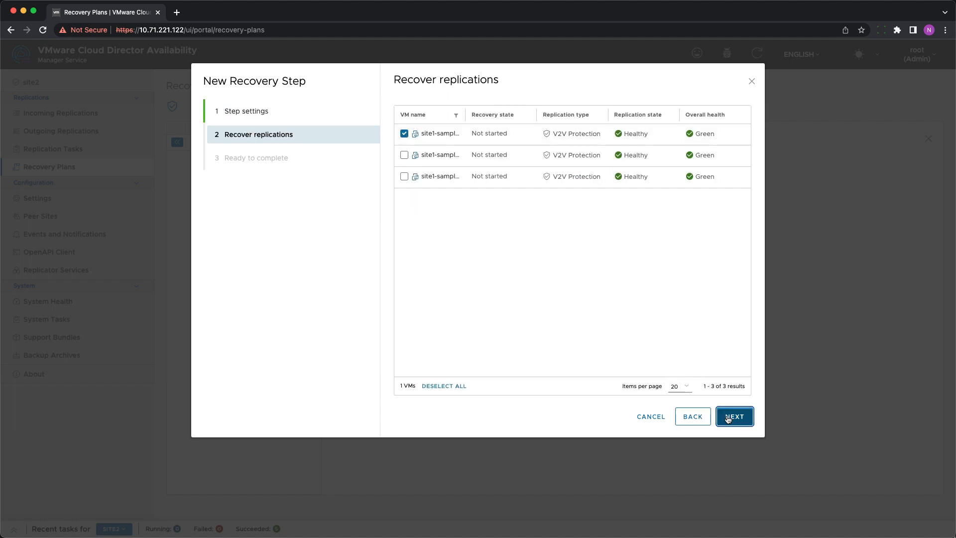
pyautogui.click(733, 416)
pyautogui.write('Step 02')
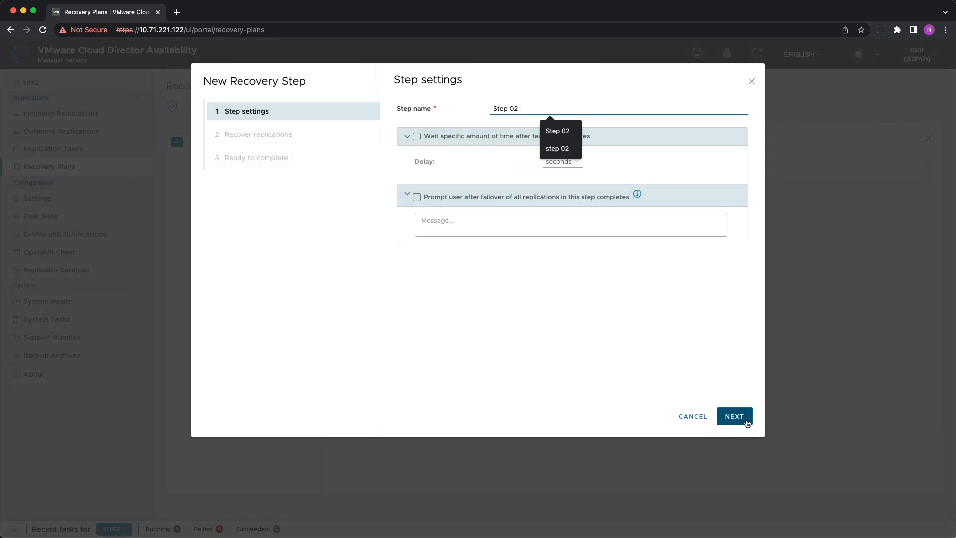
pyautogui.click(733, 416)
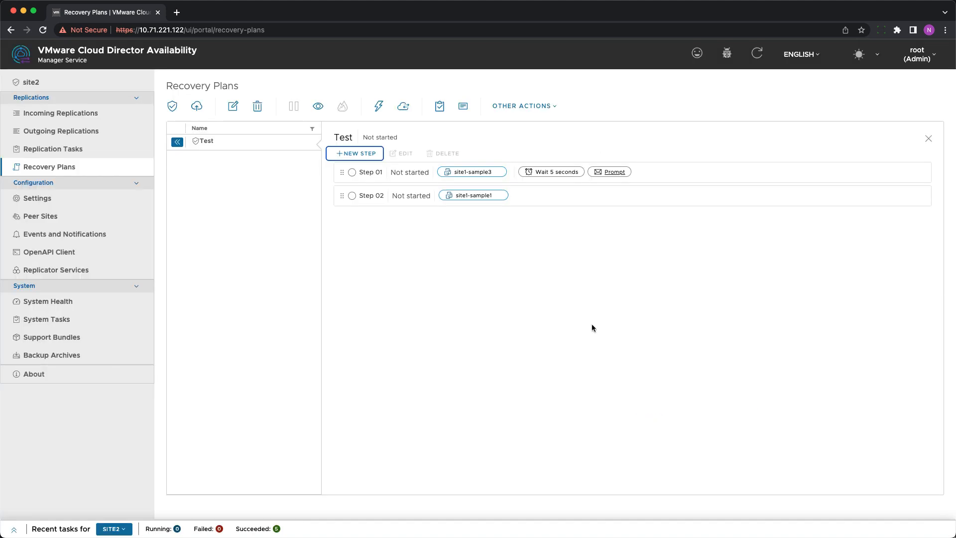
pyautogui.moveTo(318, 106)
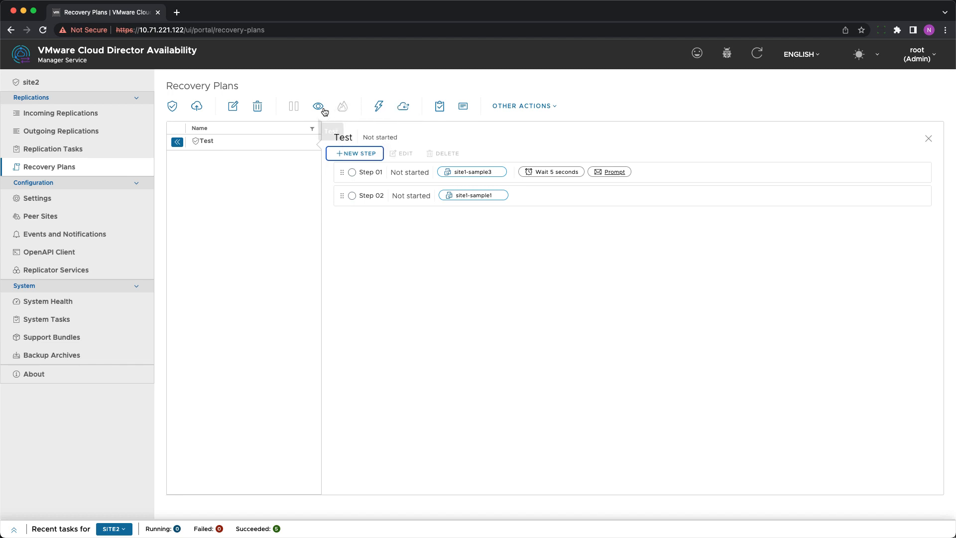
pyautogui.moveTo(317, 108)
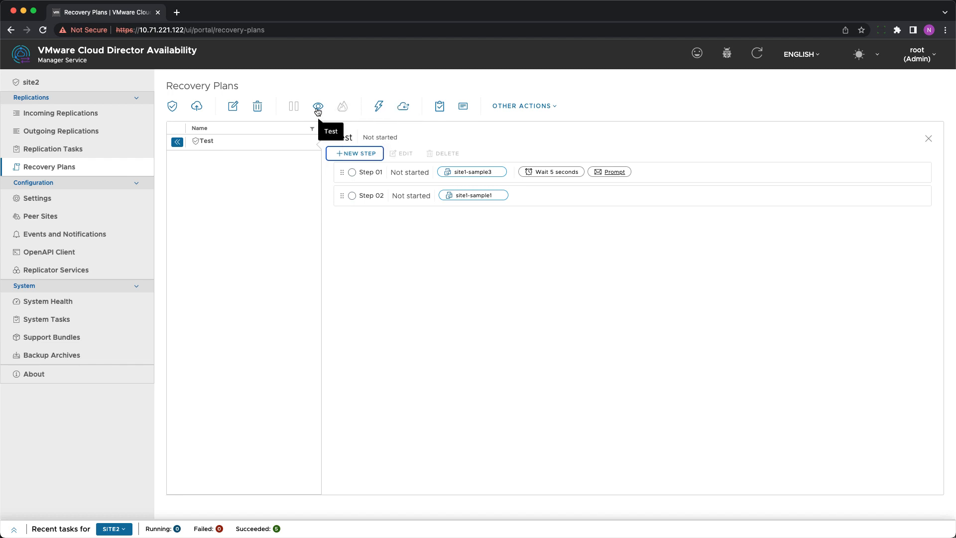
# Start a test run of the Test plan and approve the pending Step 01 prompt so it continues
pyautogui.click(317, 106)
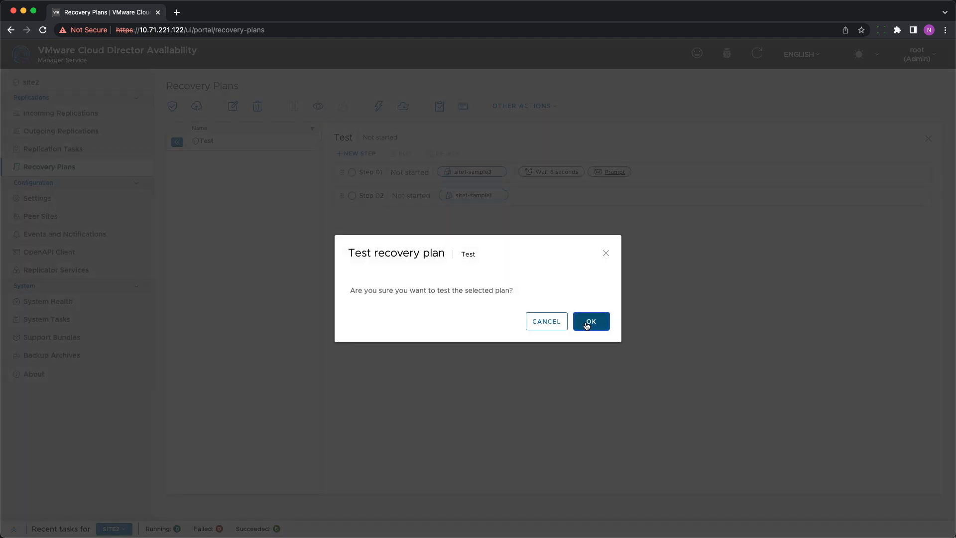
pyautogui.click(589, 322)
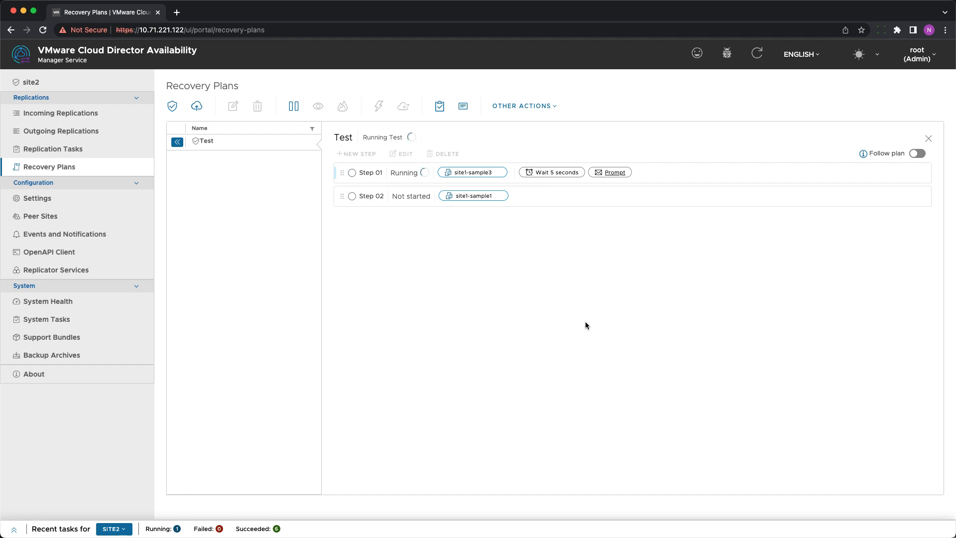
pyautogui.click(370, 171)
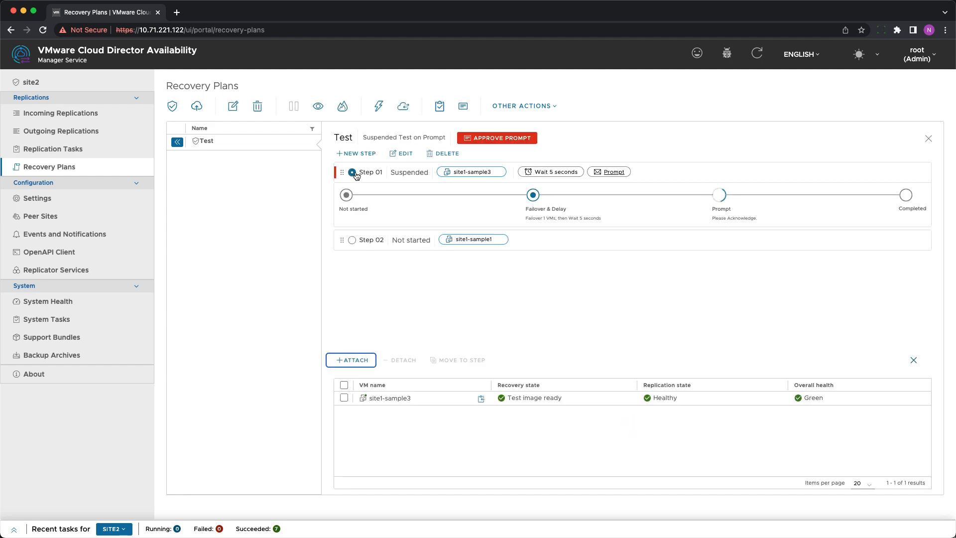
pyautogui.click(496, 137)
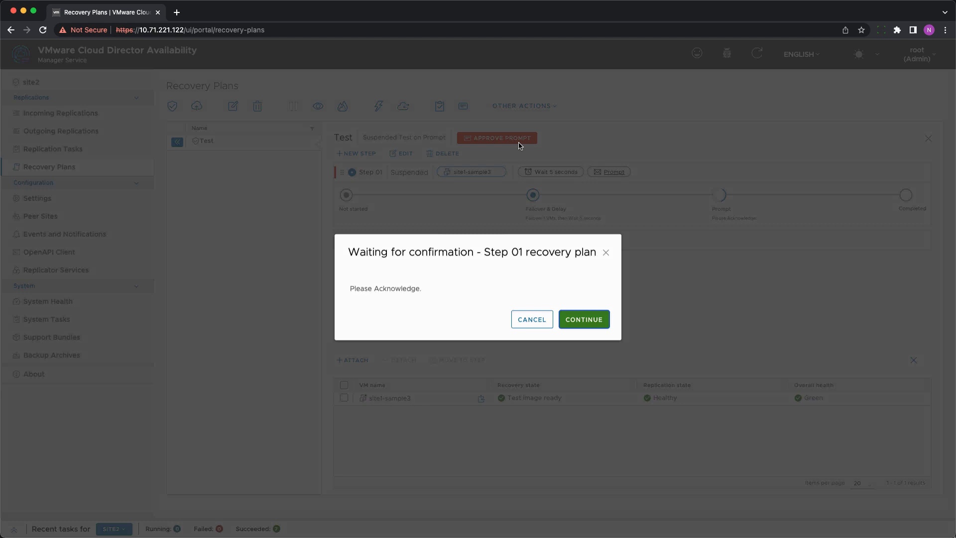
pyautogui.click(583, 319)
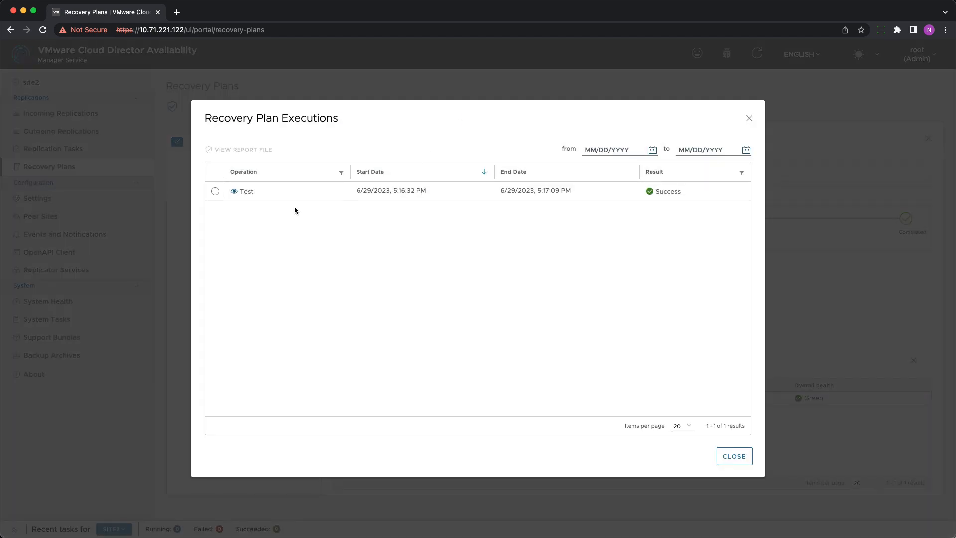
# Clean up the completed test run so the Test plan returns to Not started
pyautogui.click(242, 149)
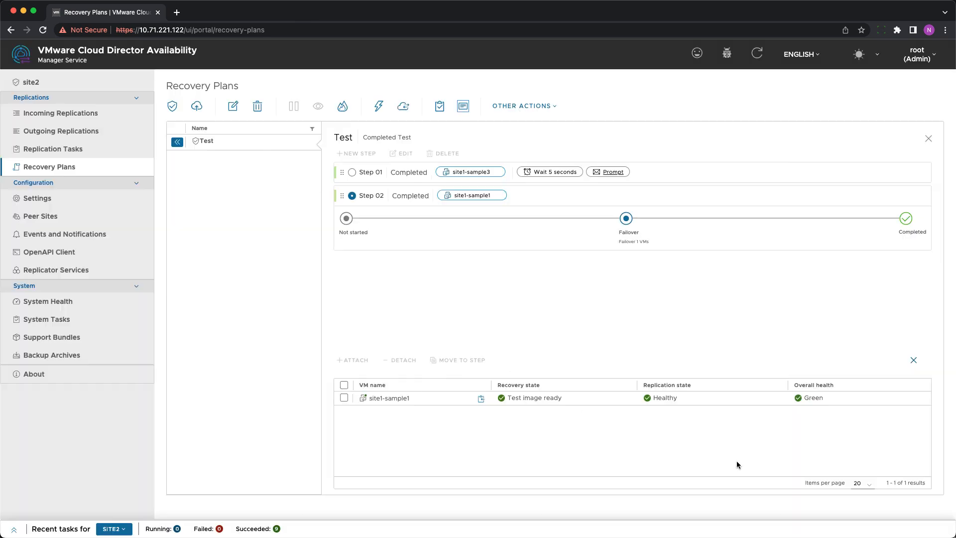
pyautogui.click(343, 105)
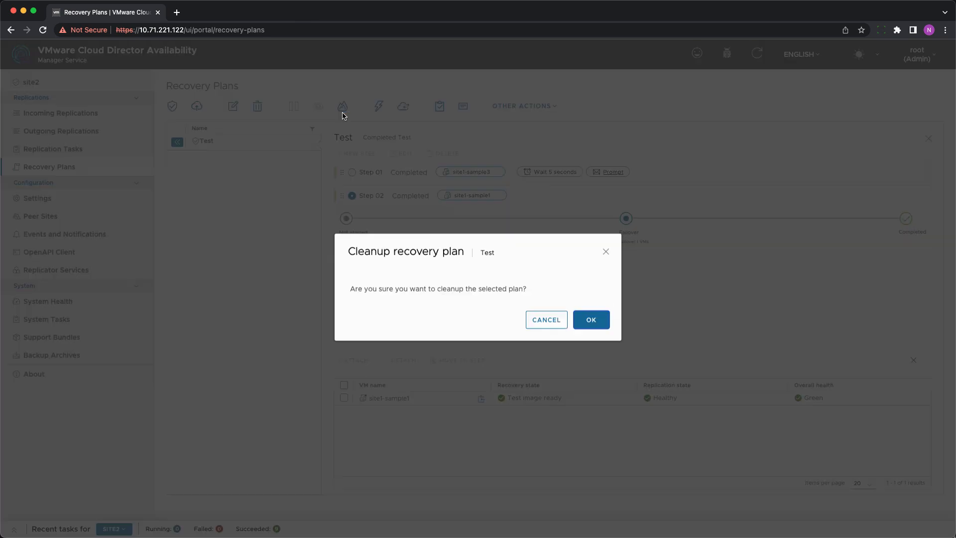
pyautogui.click(589, 320)
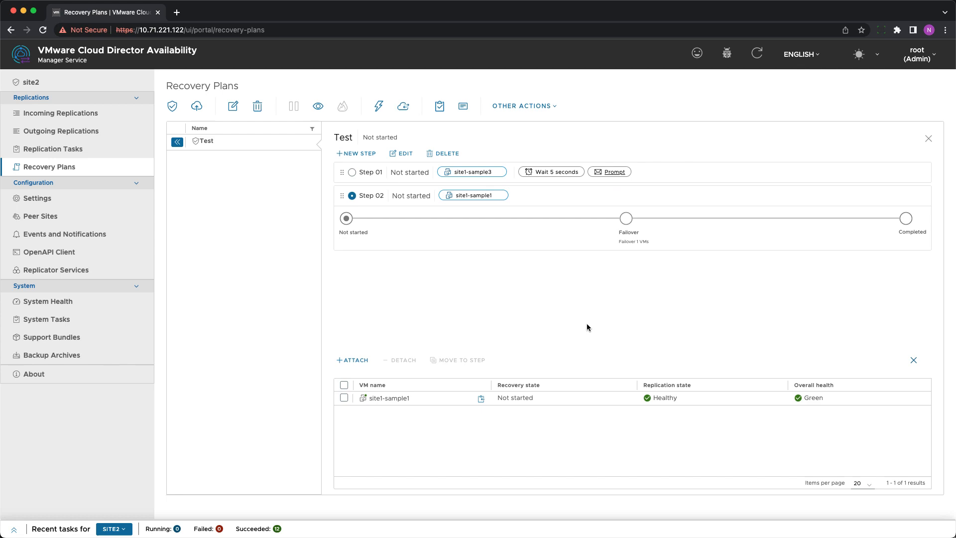
pyautogui.moveTo(379, 106)
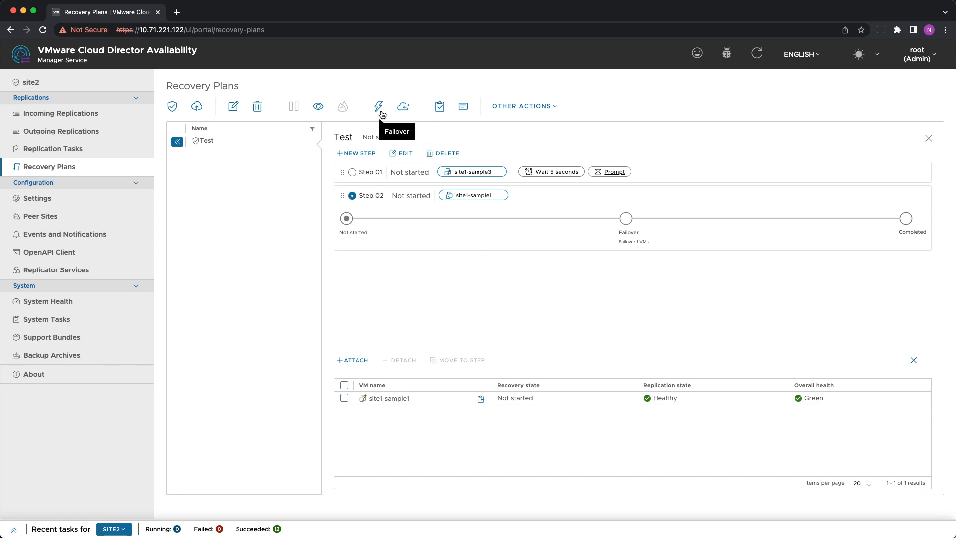
# Start a real failover of the Test plan and approve the Step 01 prompt
pyautogui.click(378, 106)
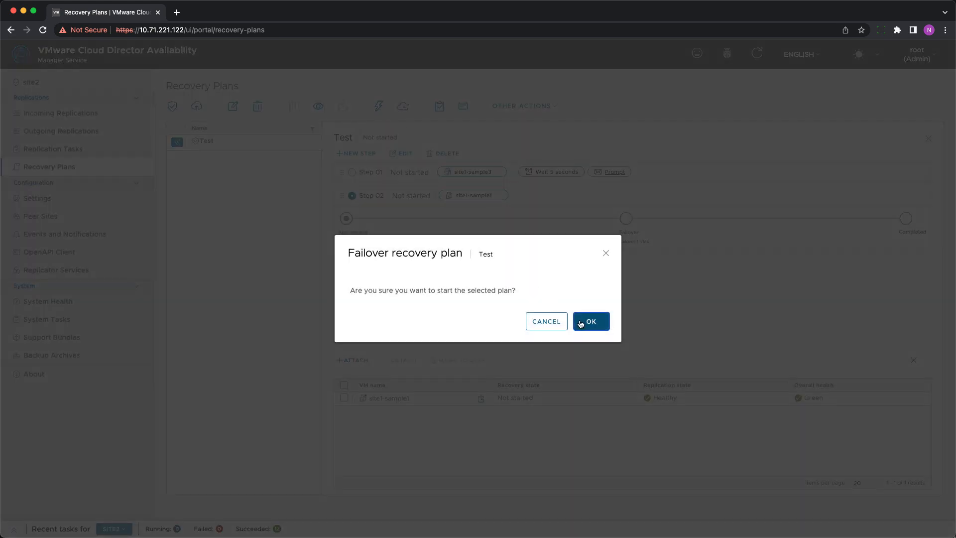
pyautogui.click(589, 320)
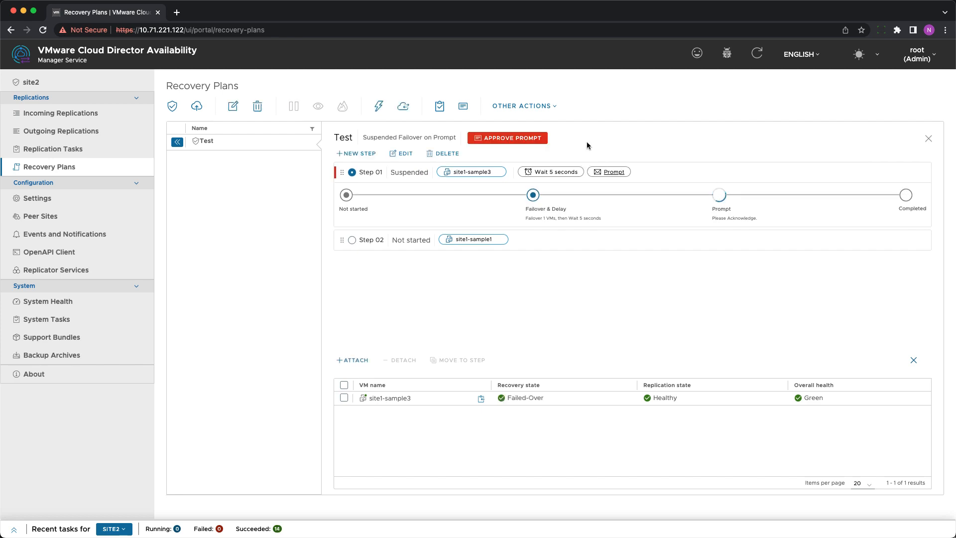
pyautogui.click(507, 138)
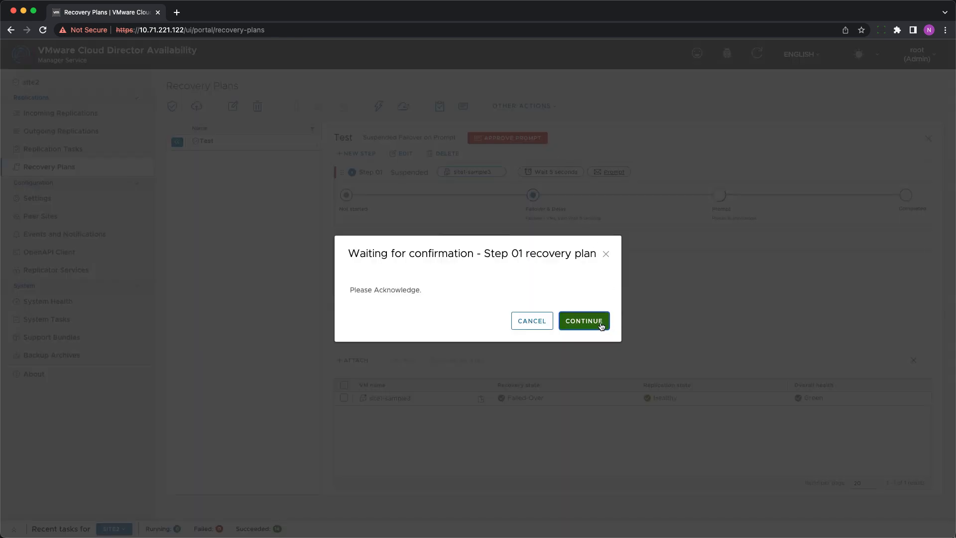
pyautogui.click(583, 320)
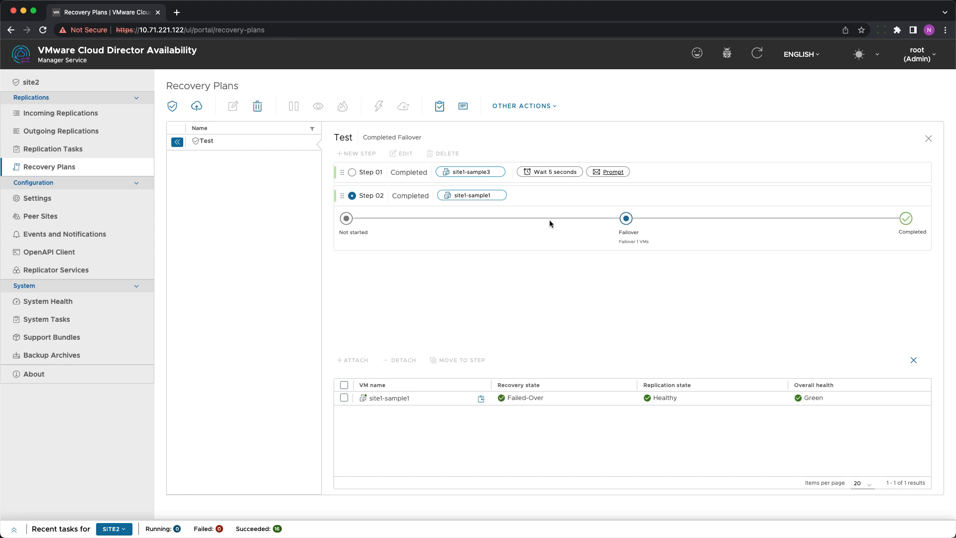
# Review the report for the Failover run in the plan's execution history
pyautogui.click(440, 106)
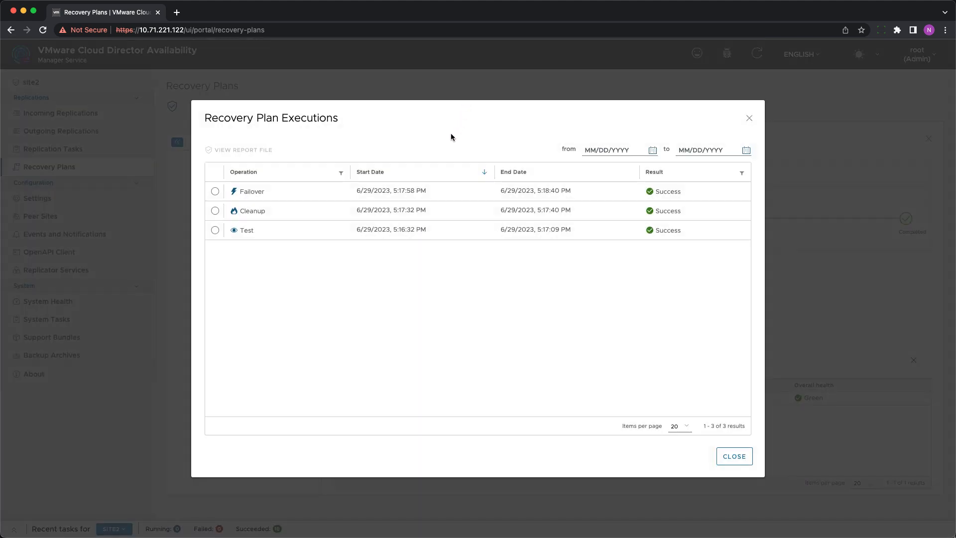
pyautogui.click(214, 191)
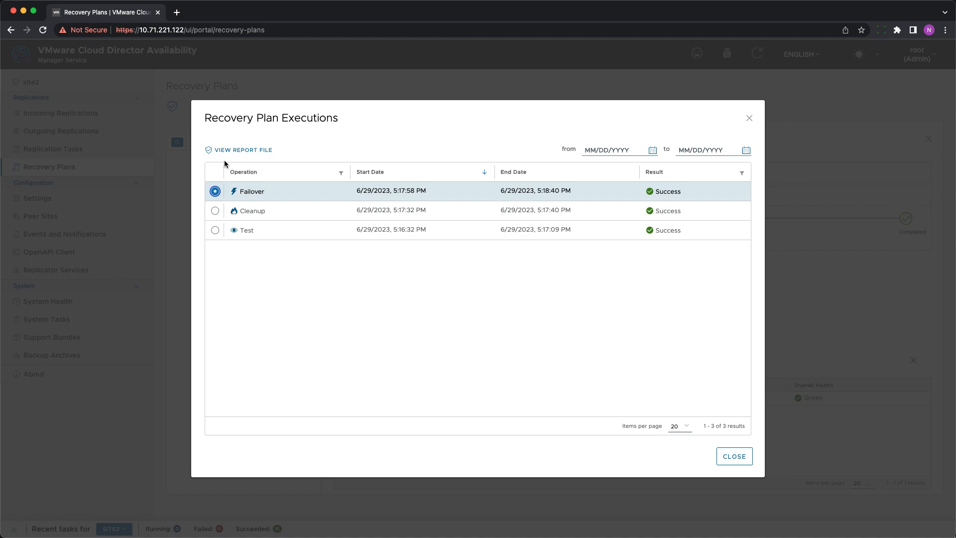
pyautogui.click(243, 150)
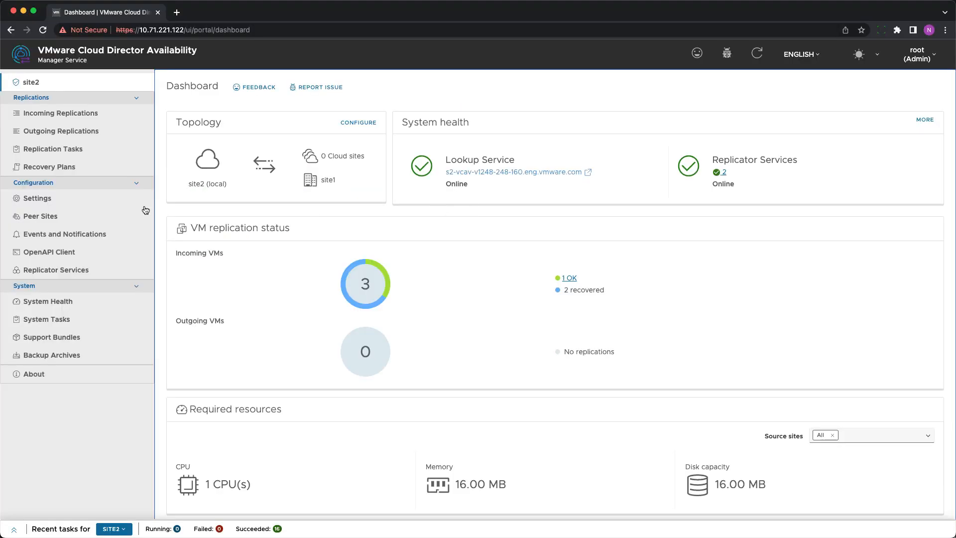
# Set bandwidth throttling in Settings to limit all incoming traffic to 50 Mbit/s
pyautogui.click(37, 197)
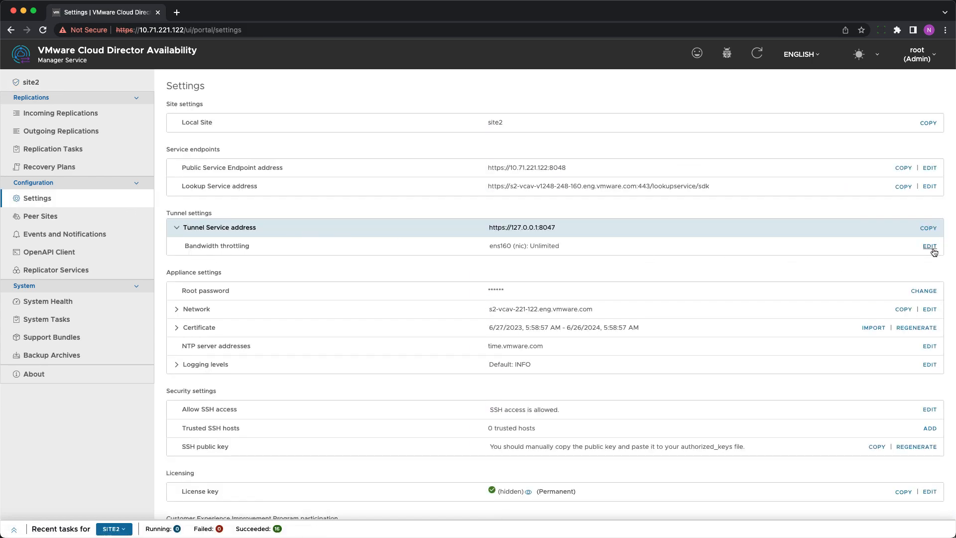
pyautogui.click(929, 247)
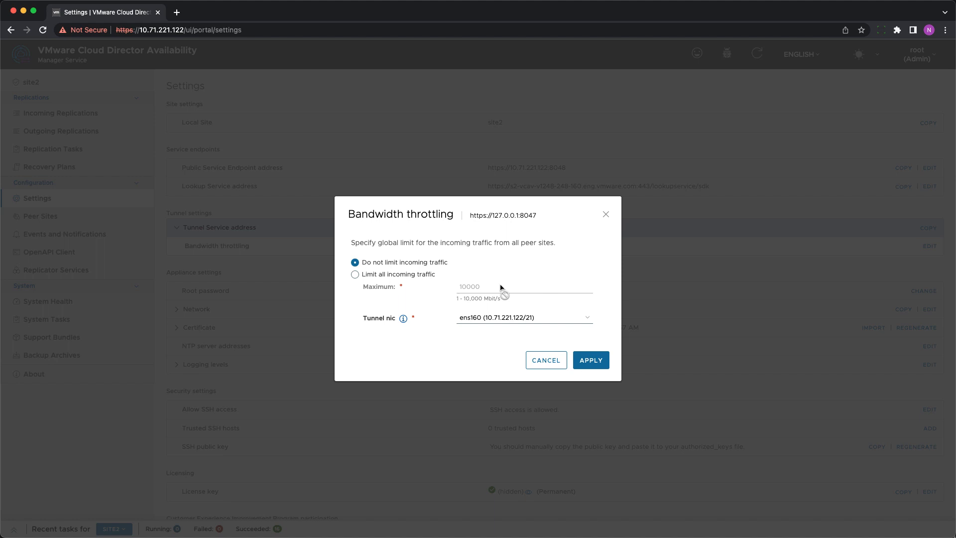
pyautogui.click(355, 274)
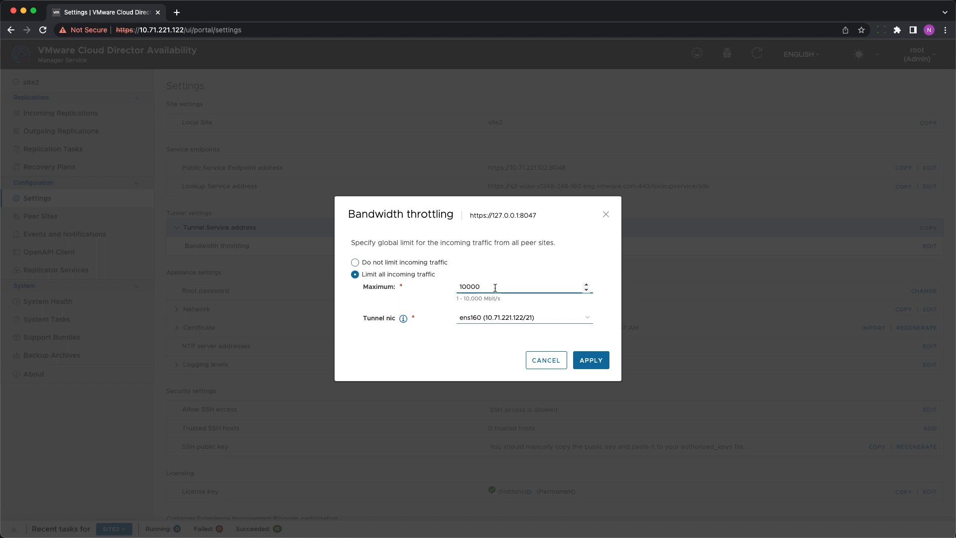
pyautogui.write('50')
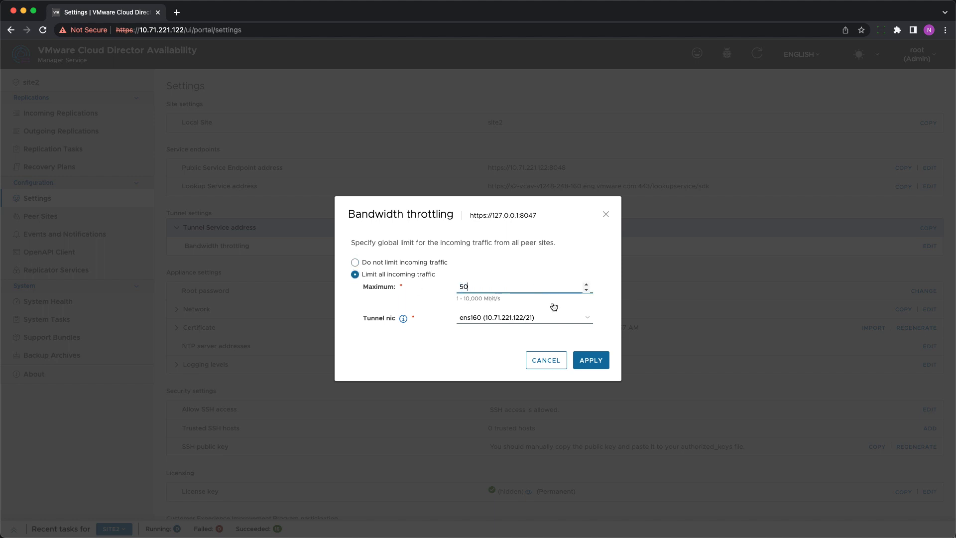
pyautogui.moveTo(591, 360)
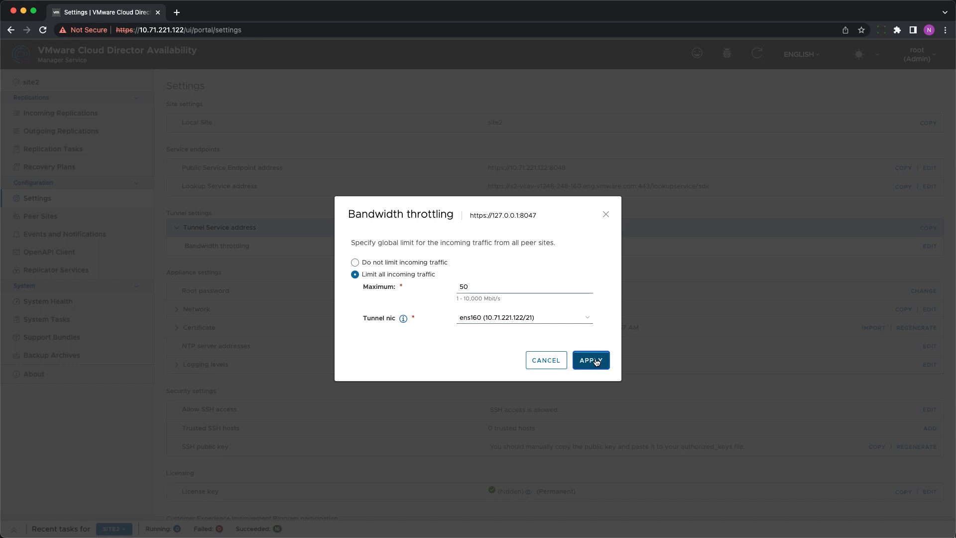
pyautogui.click(589, 359)
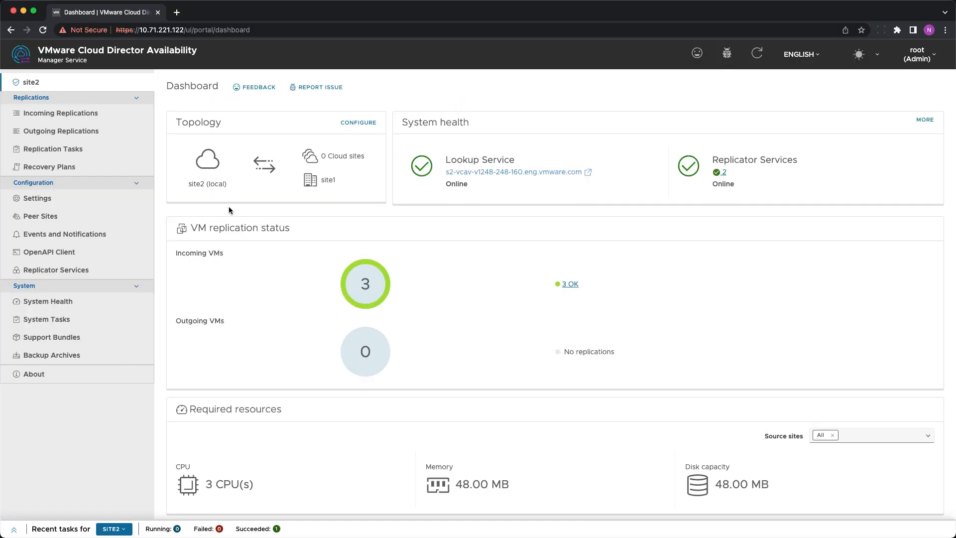
# Start bulk recovery settings for all three incoming replications, keeping the vm folder and Resources
pyautogui.click(60, 113)
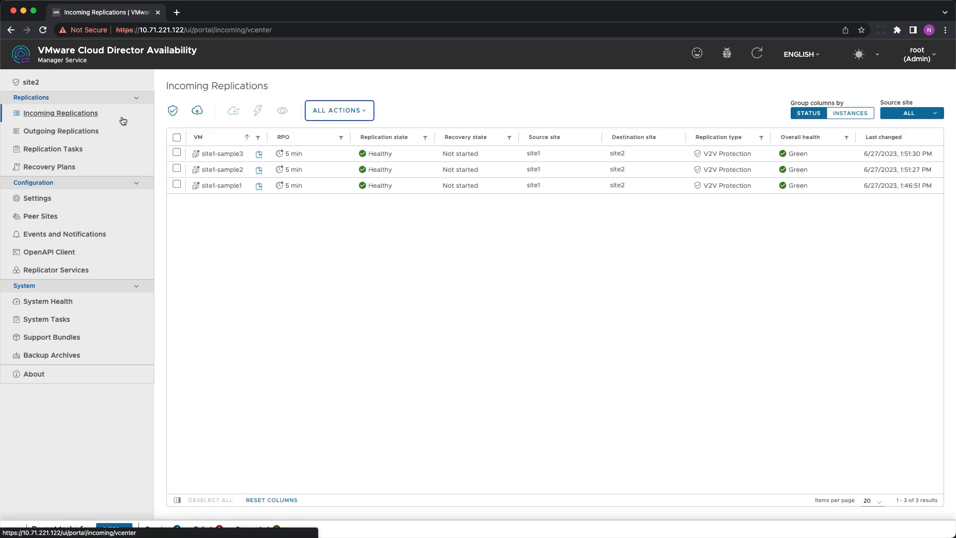
pyautogui.click(177, 136)
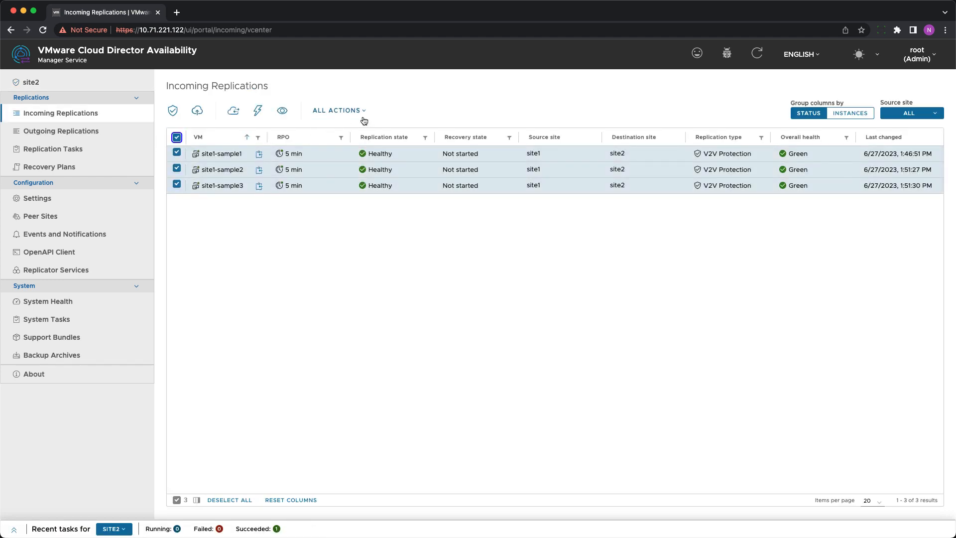
pyautogui.click(338, 110)
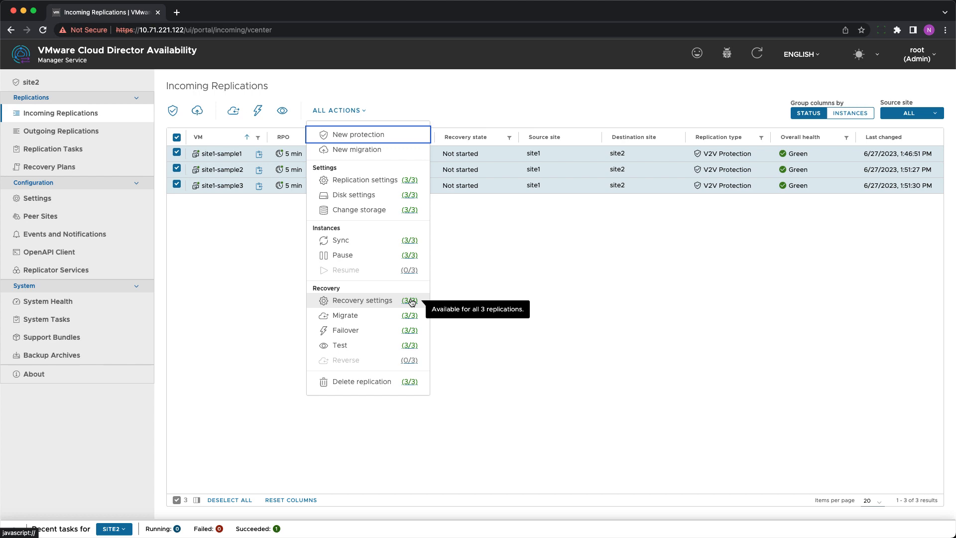
pyautogui.click(363, 300)
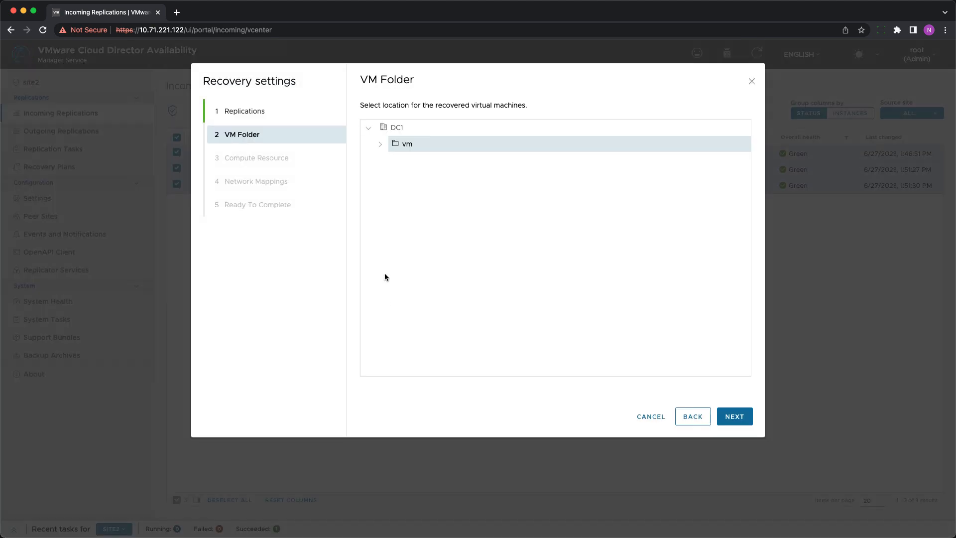
pyautogui.click(734, 416)
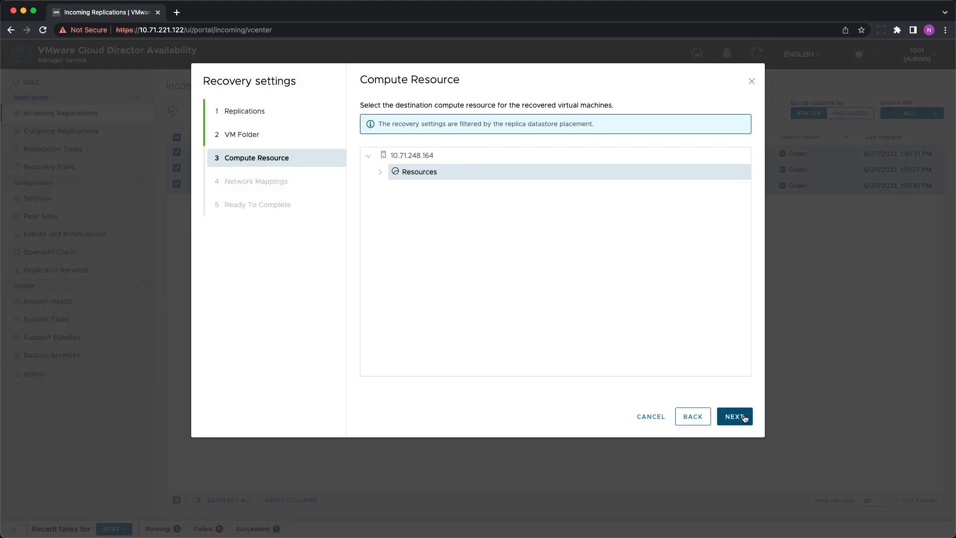
pyautogui.moveTo(417, 141)
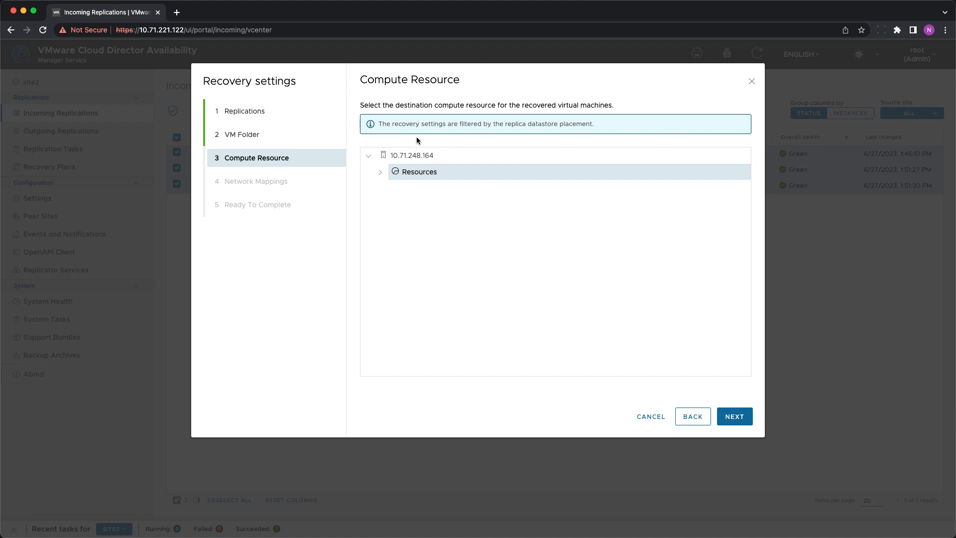
pyautogui.click(734, 415)
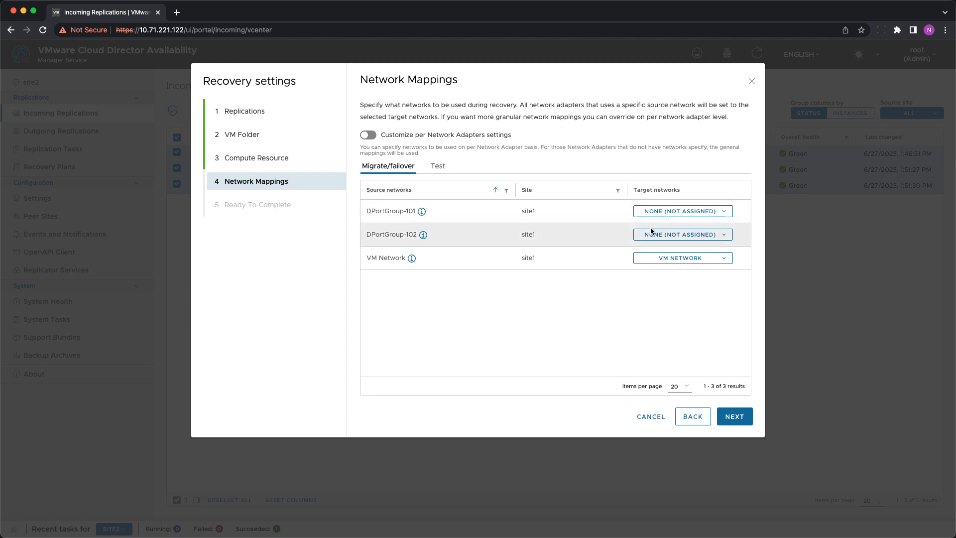
# Map DPortGroup-101 to DPortGroup-201 and DPortGroup-102 to DPortGroup202 with per-adapter customization on
pyautogui.click(682, 211)
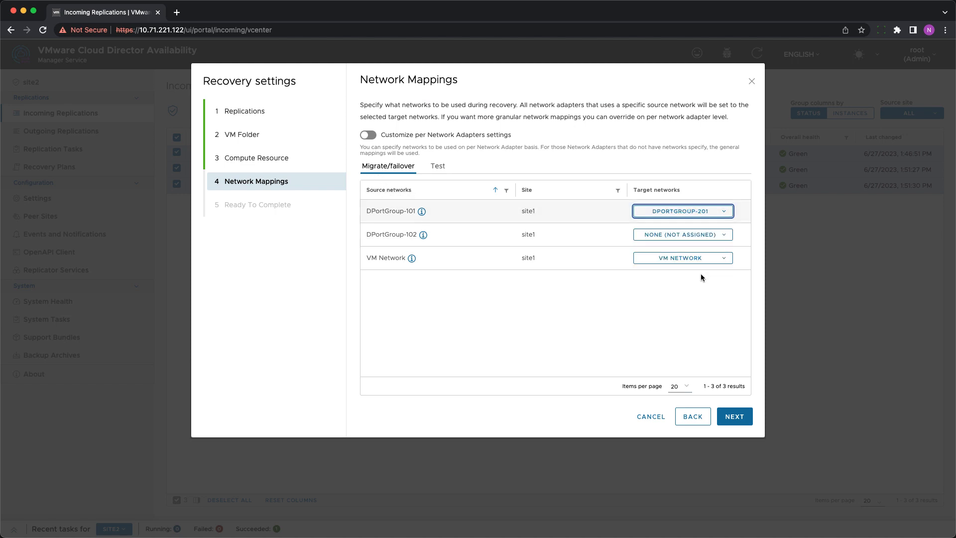
pyautogui.click(682, 234)
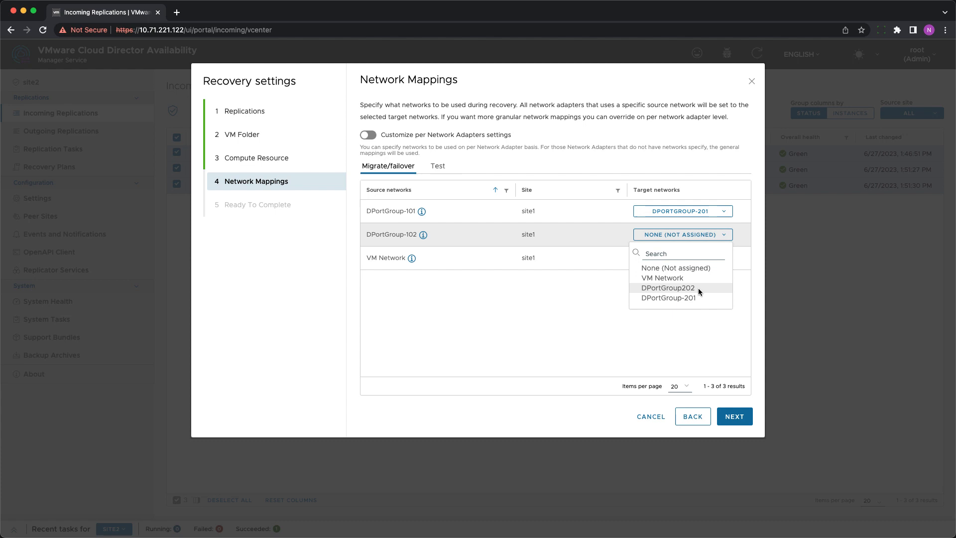
pyautogui.click(666, 288)
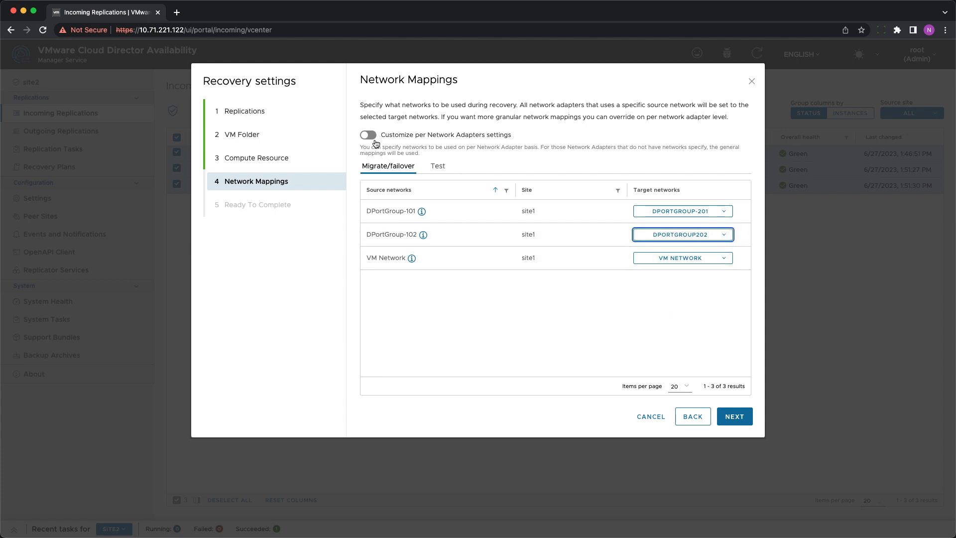
pyautogui.click(367, 135)
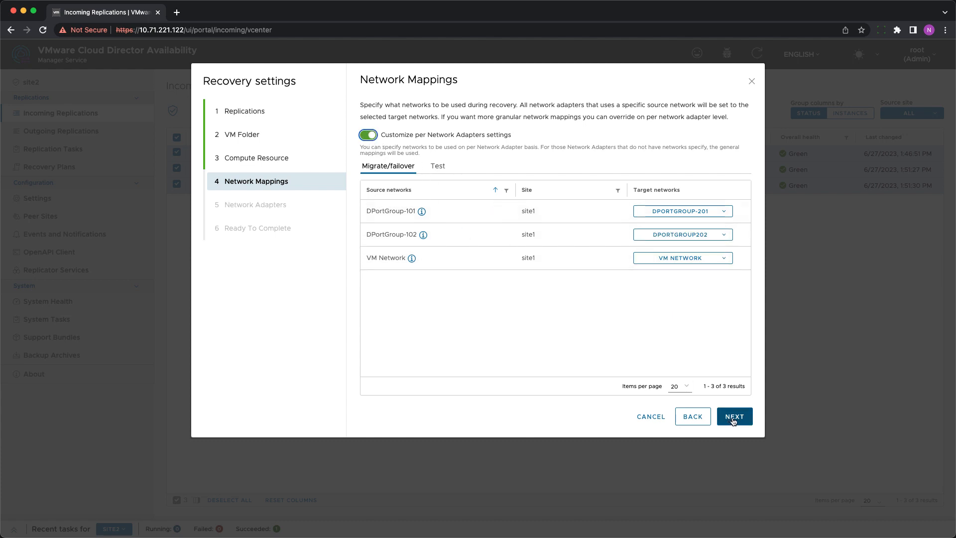
pyautogui.click(734, 416)
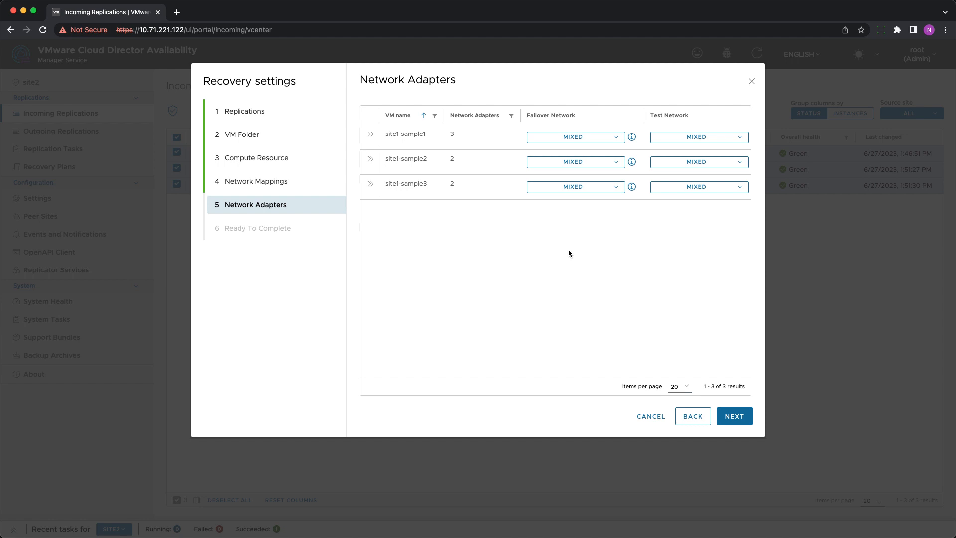
# Set all site1-sample1 failover adapters to VM Network and proceed to Ready To Complete
pyautogui.click(370, 136)
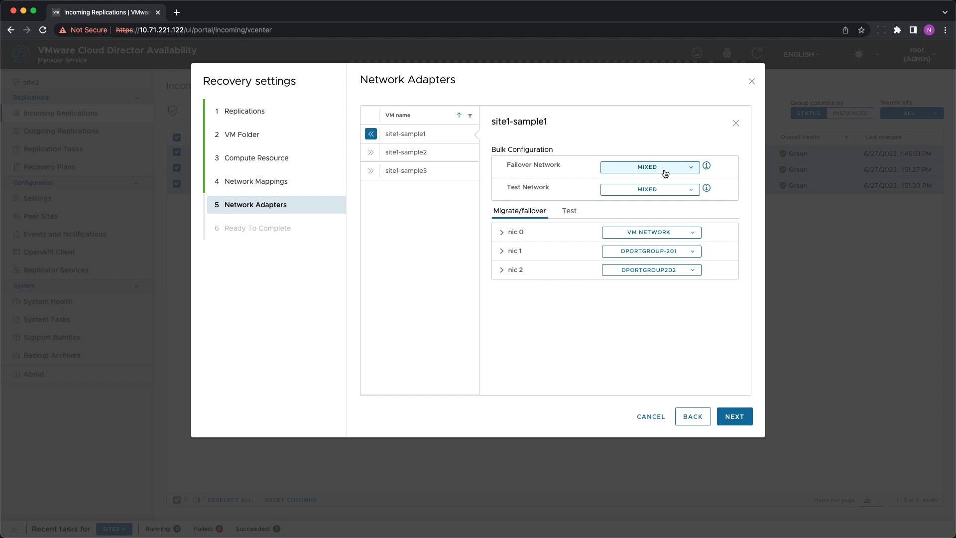
pyautogui.moveTo(648, 215)
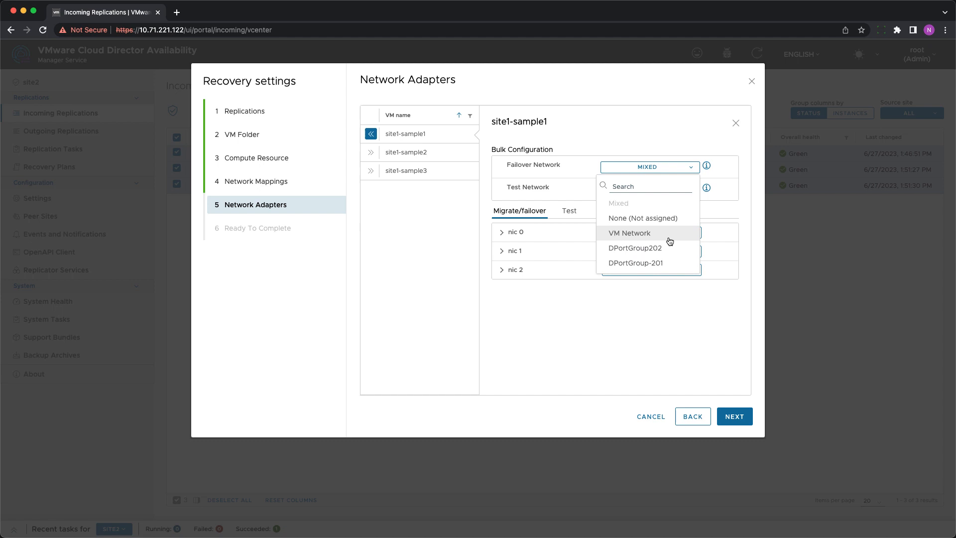
pyautogui.click(630, 233)
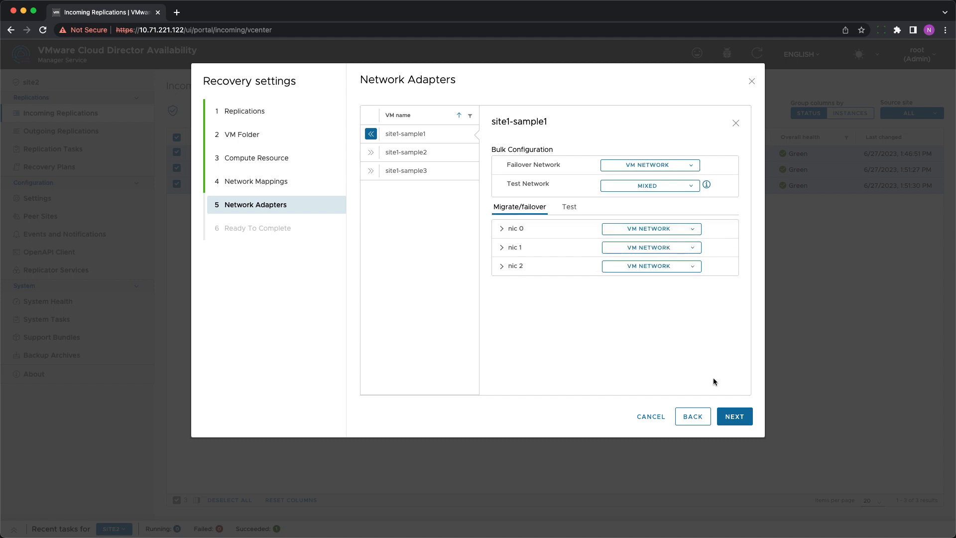
pyautogui.click(733, 416)
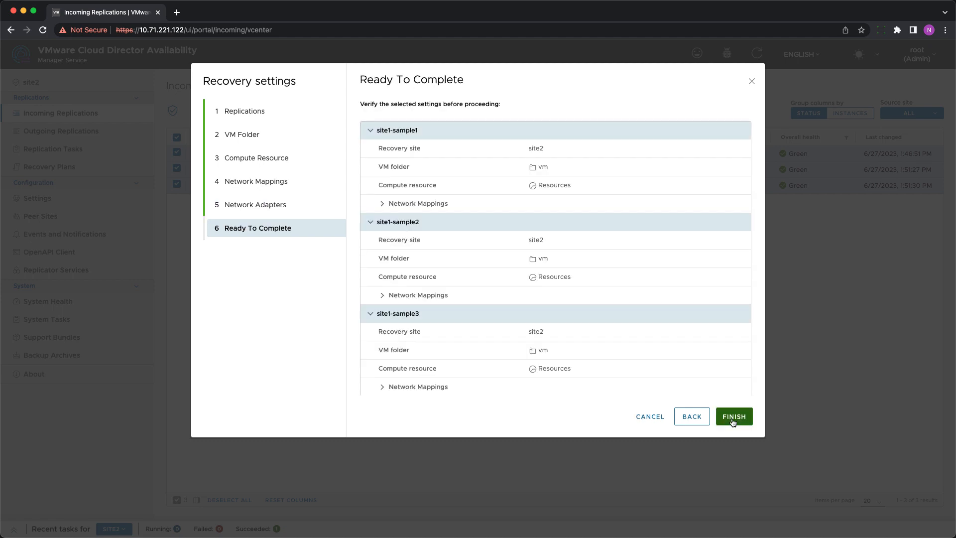